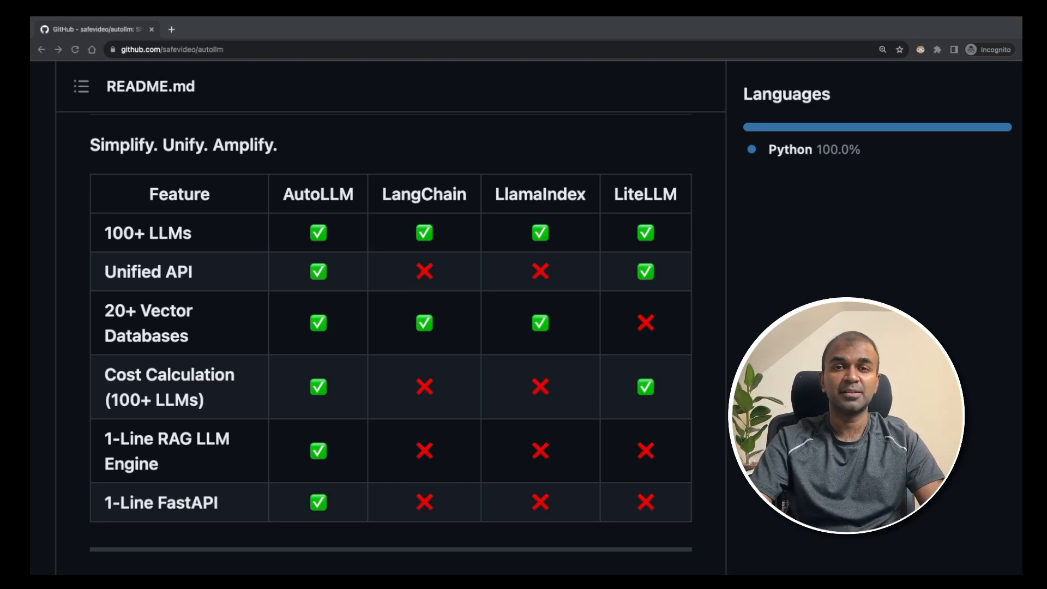
- Open data/text.txt with the AutoLLM README text, then return to app.py
{"action": "scroll", "scroll_direction": "up", "scroll_amount": 3}
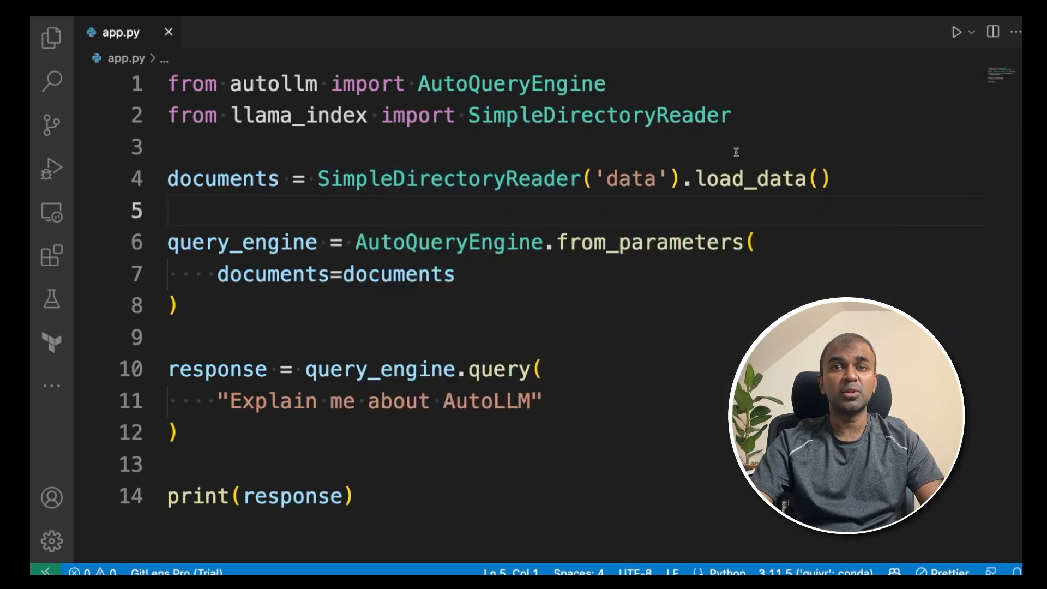
{"action": "double_click", "coordinate": [633, 179]}
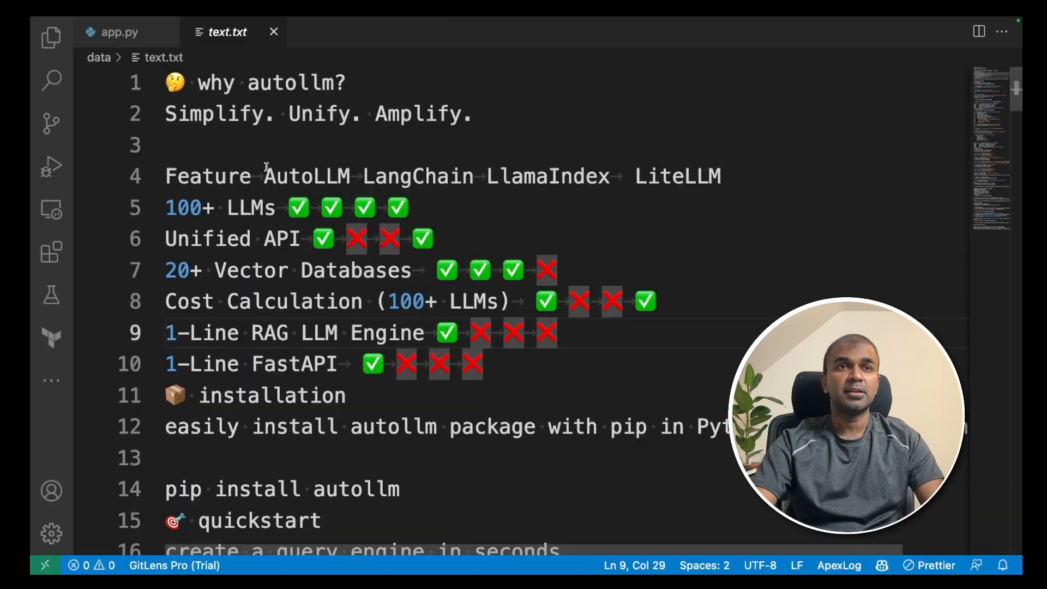
{"action": "left_click", "coordinate": [116, 32]}
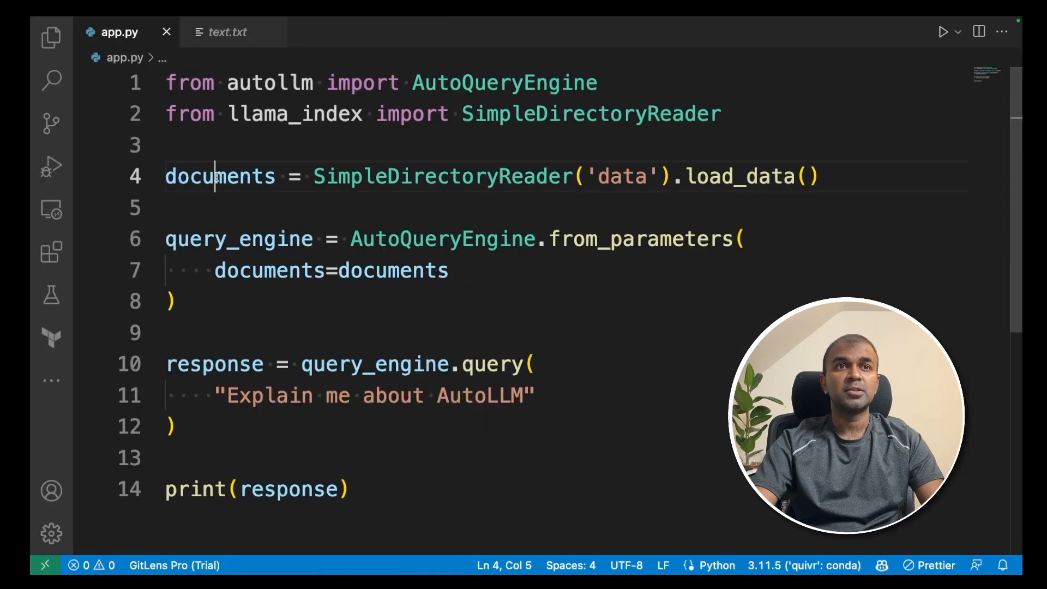
- Highlight the documents variable, load_data call and query call block in app.py
{"action": "double_click", "coordinate": [220, 177]}
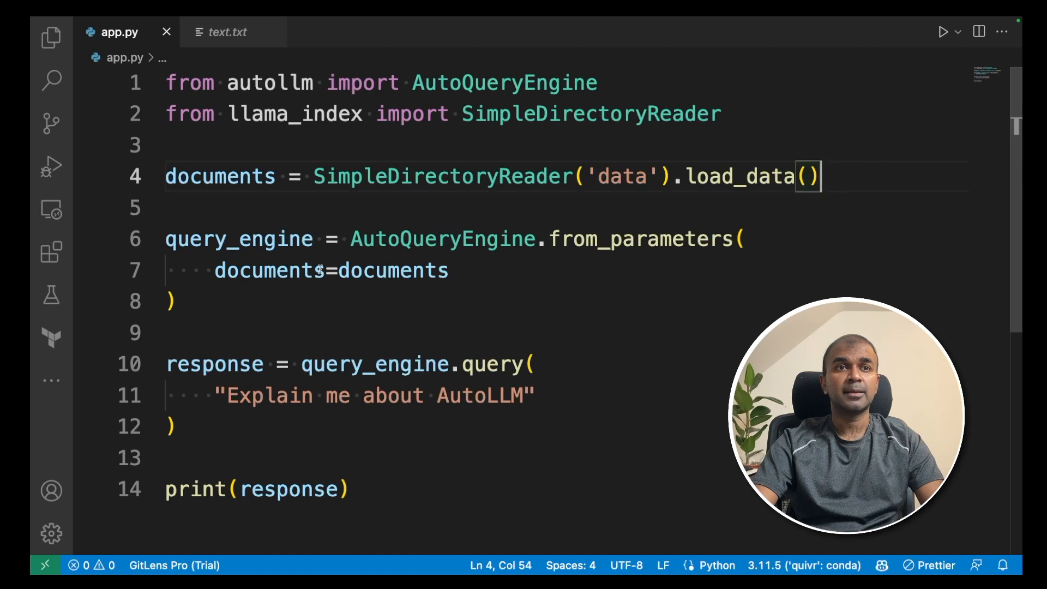
{"action": "double_click", "coordinate": [239, 239]}
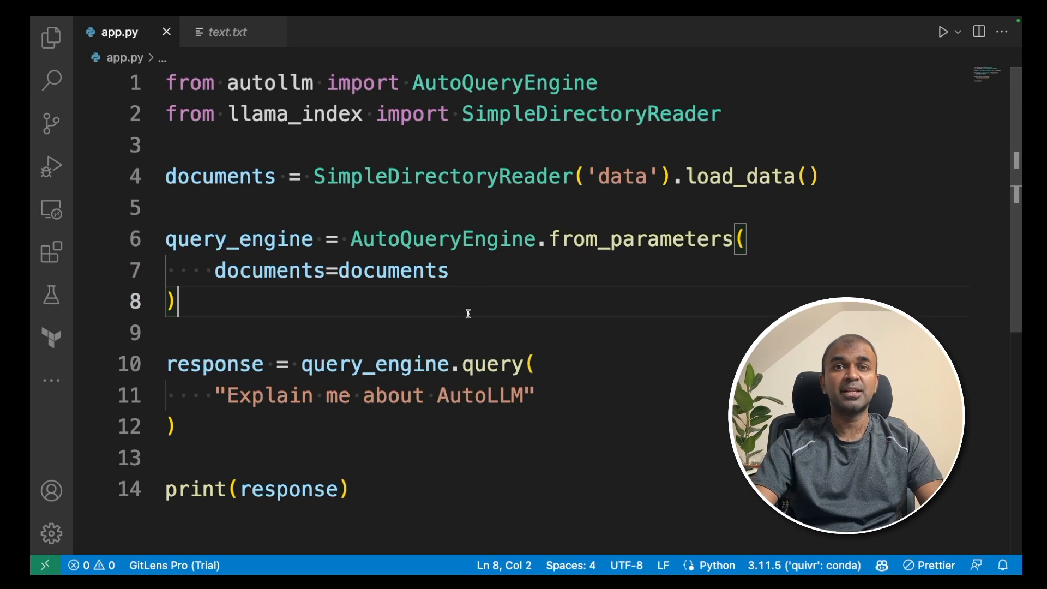
{"action": "left_click", "coordinate": [171, 427]}
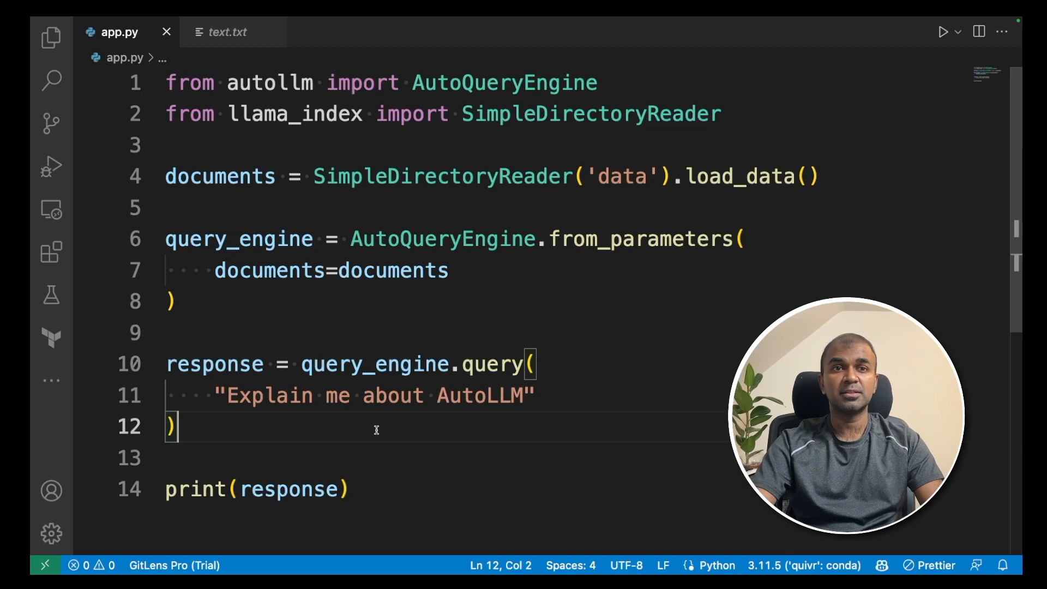
{"action": "left_click_drag", "start_coordinate": [229, 395], "coordinate": [527, 395]}
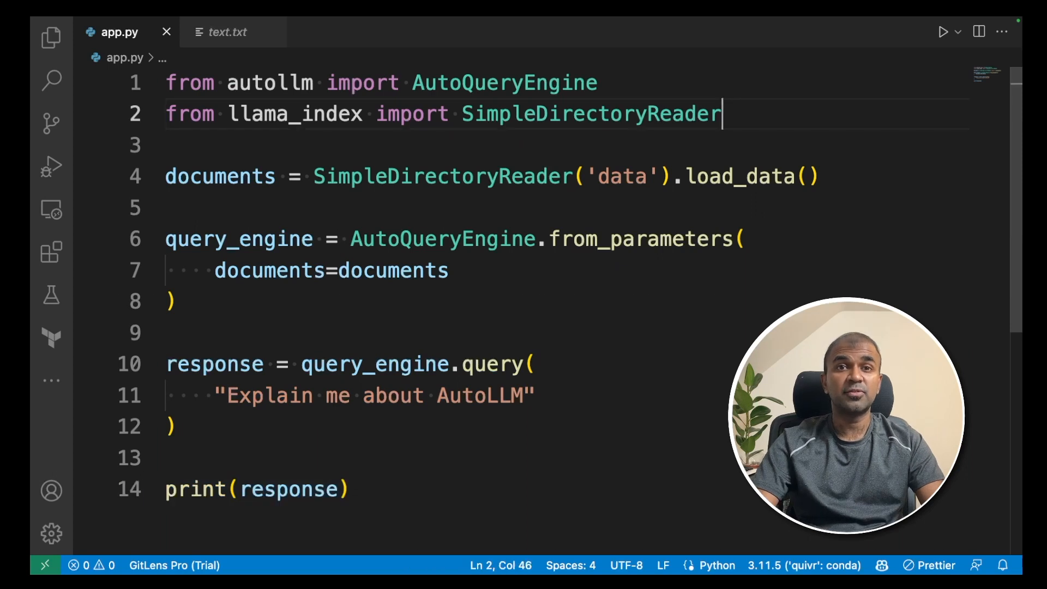
- Import uvicorn and AutoFastAPI; replace the query/print lines with AutoFastAPI.from_query_engine(query_engine)
{"action": "type", "text": "import os"}
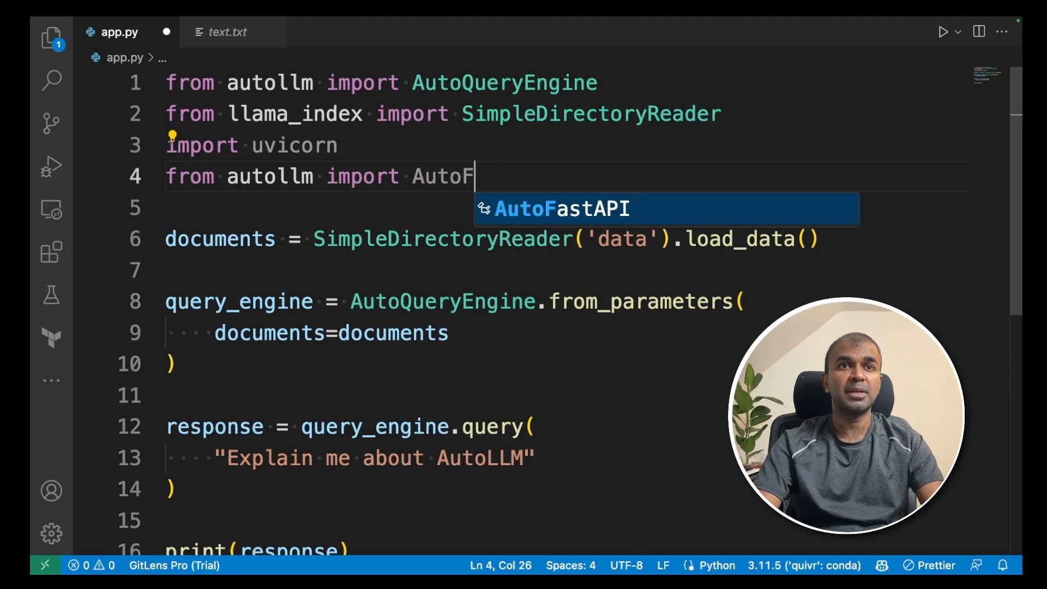
{"action": "key", "text": "Tab"}
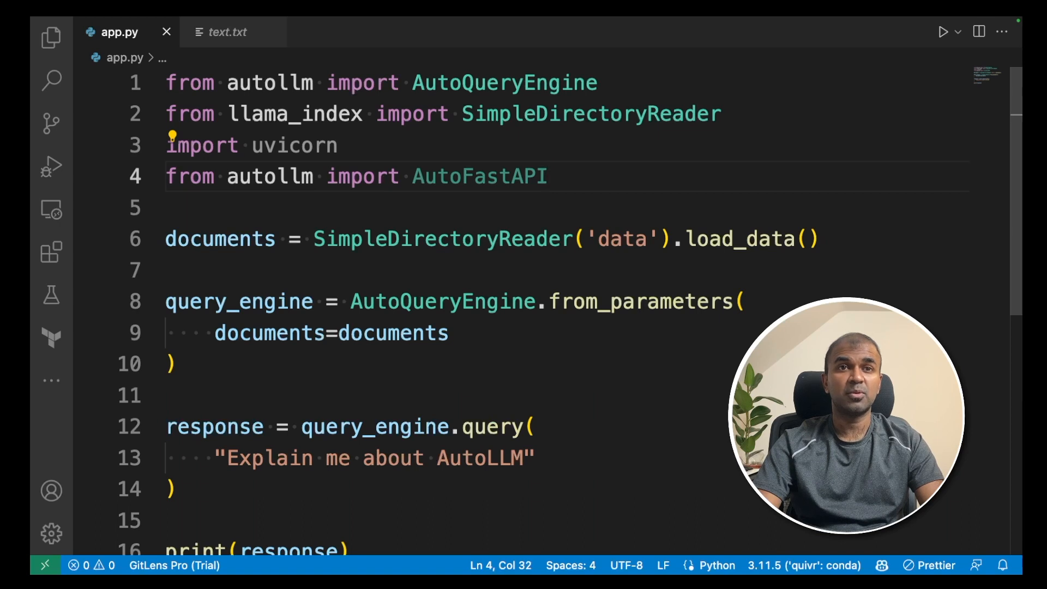
{"action": "left_click_drag", "start_coordinate": [166, 426], "coordinate": [351, 508]}
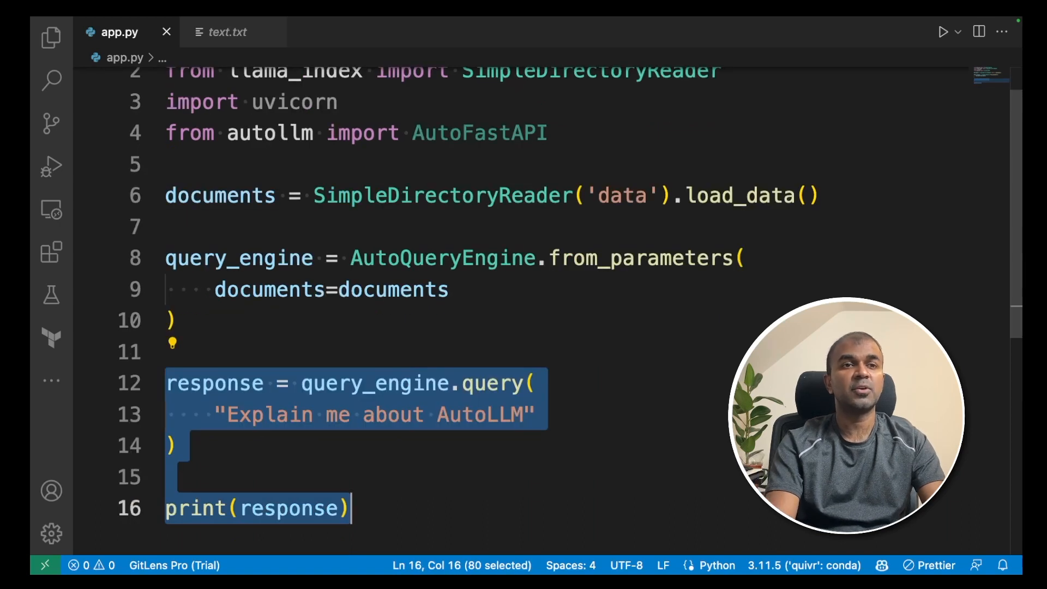
{"action": "type", "text": "app = AutoFastAPI.from_parameters("}
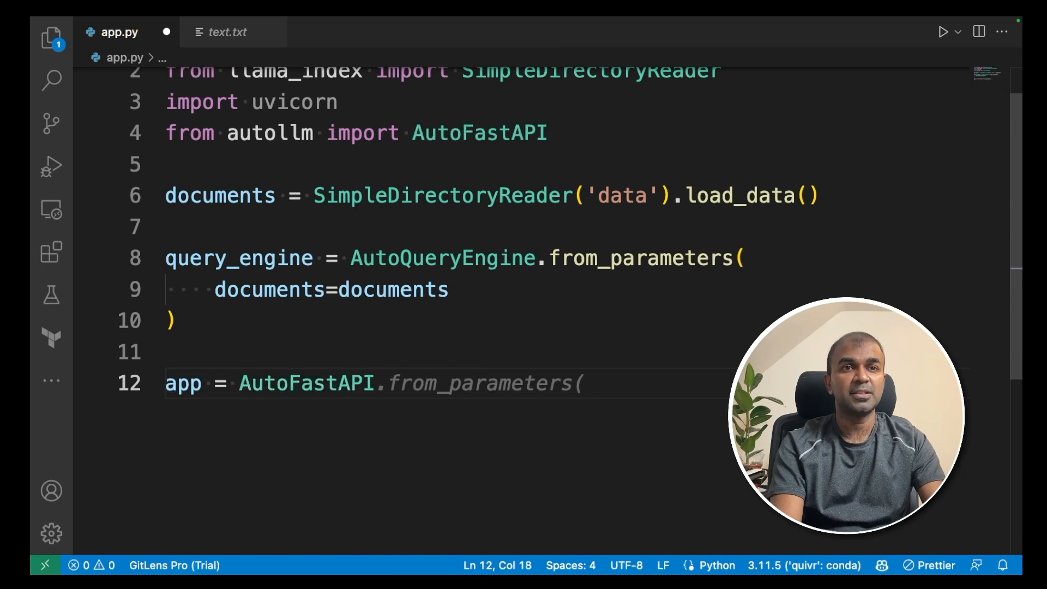
{"action": "type", "text": "from_query"}
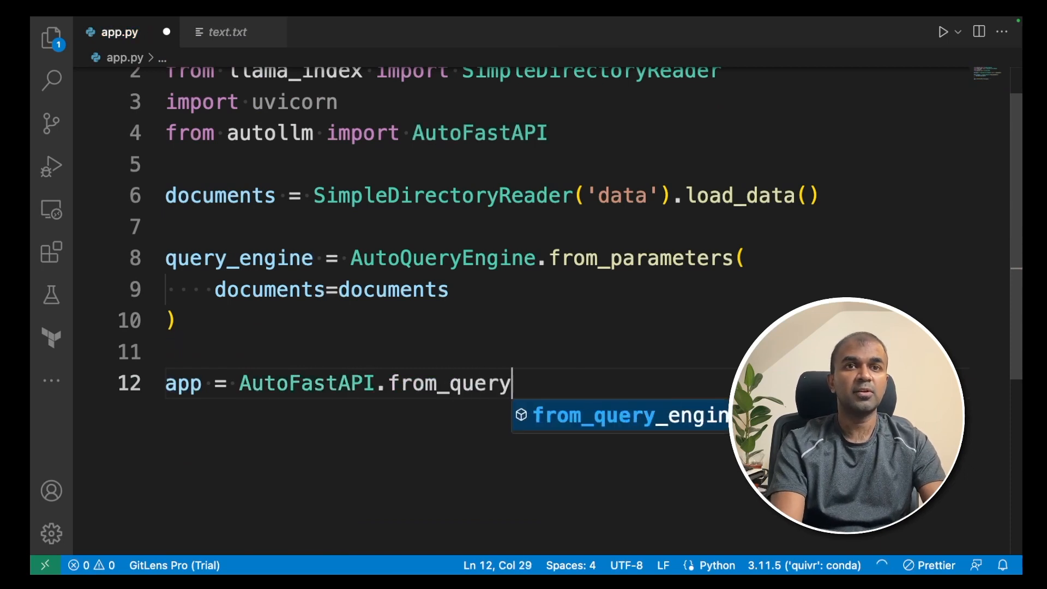
{"action": "key", "text": "Tab"}
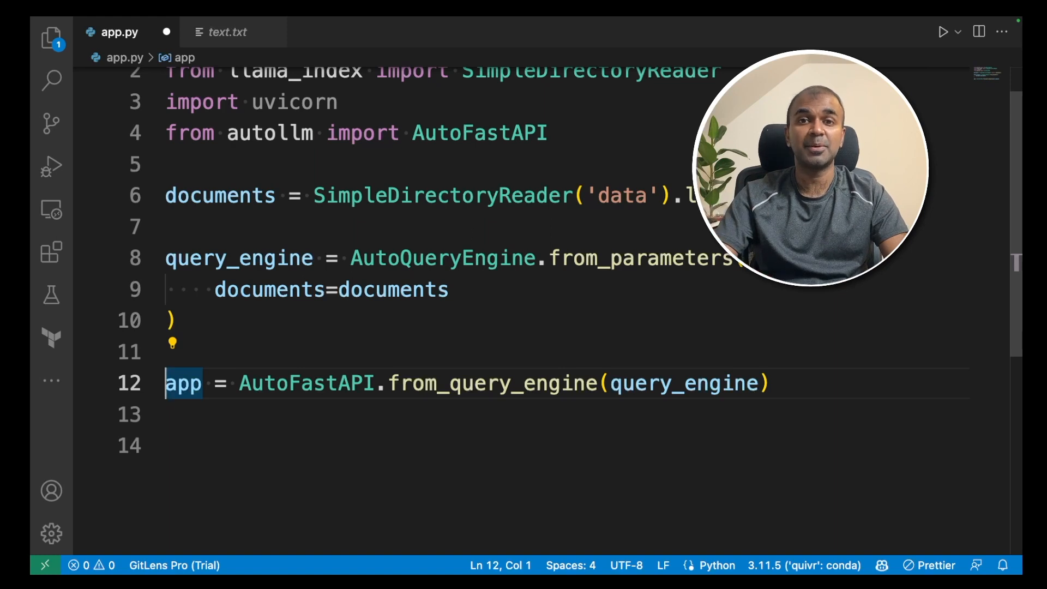
{"action": "type", "text": "@app.get(\"/\")"}
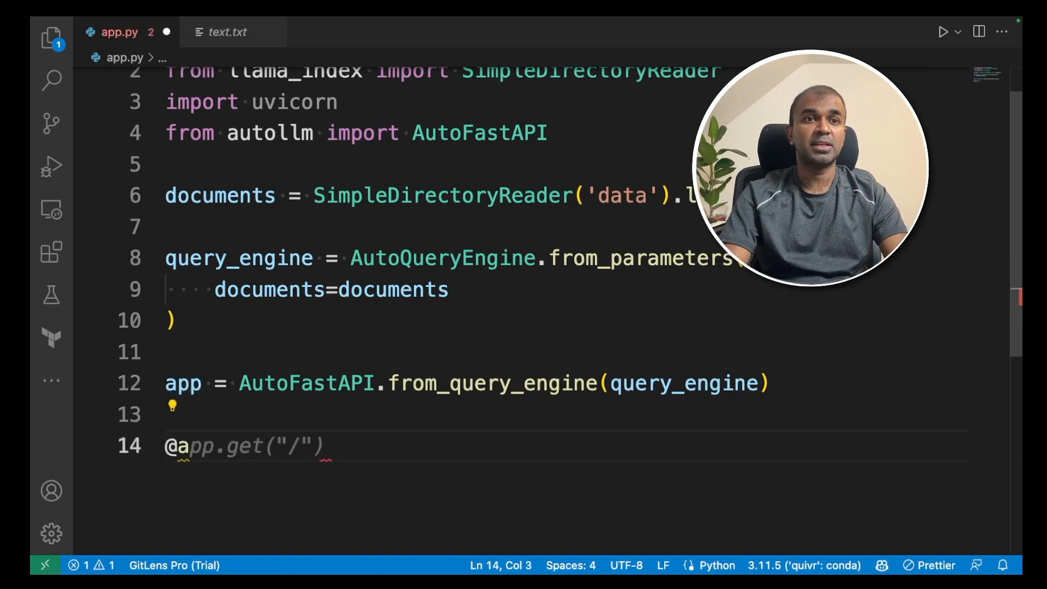
{"action": "key", "text": "Enter"}
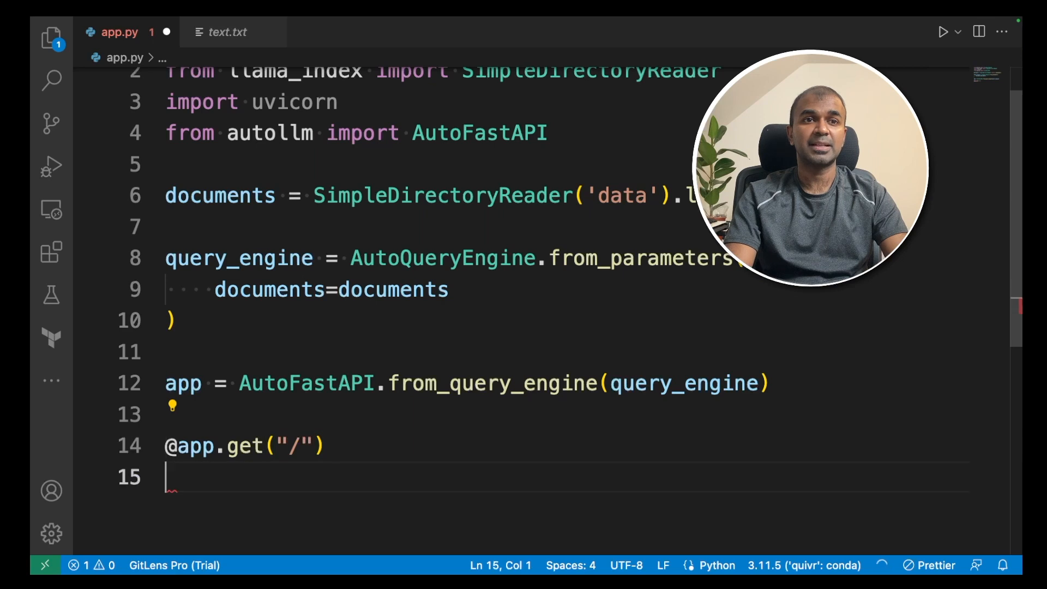
{"action": "type", "text": "async def main(q: str):"}
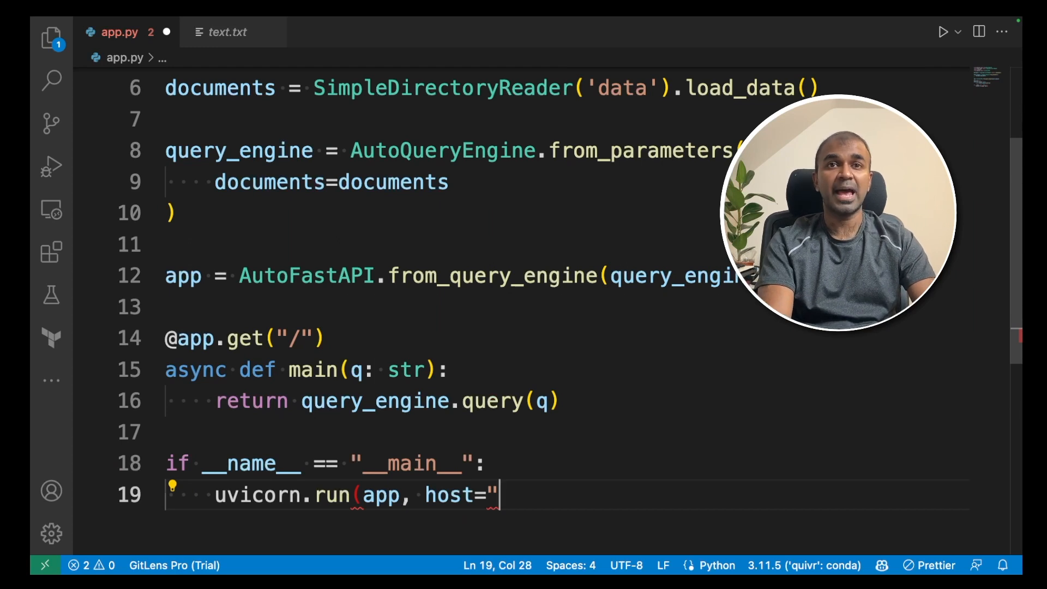
{"action": "type", "text": "0.0.0.0\", port=8000)"}
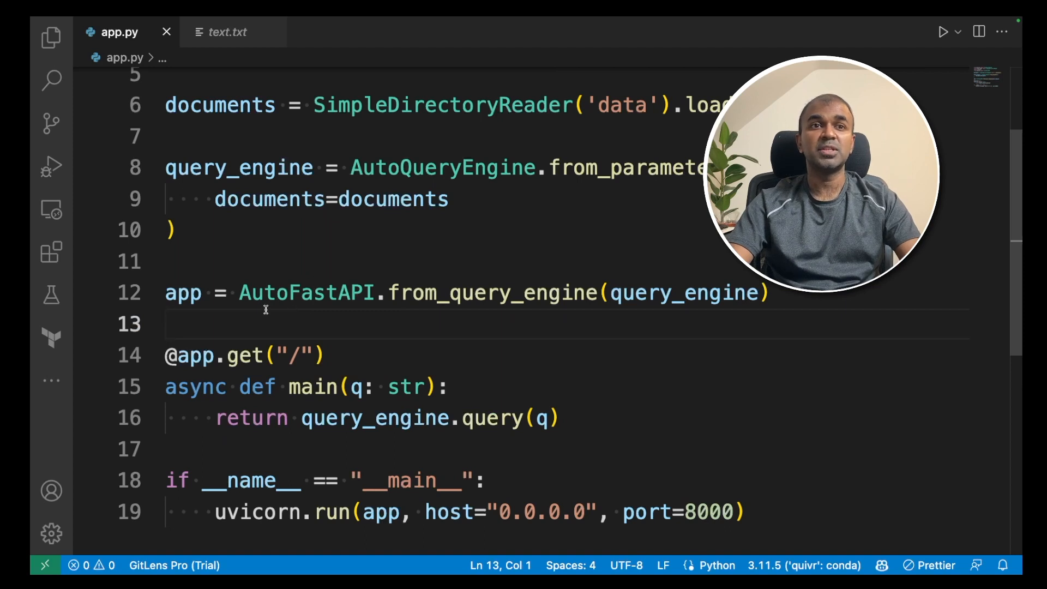
{"action": "double_click", "coordinate": [313, 386]}
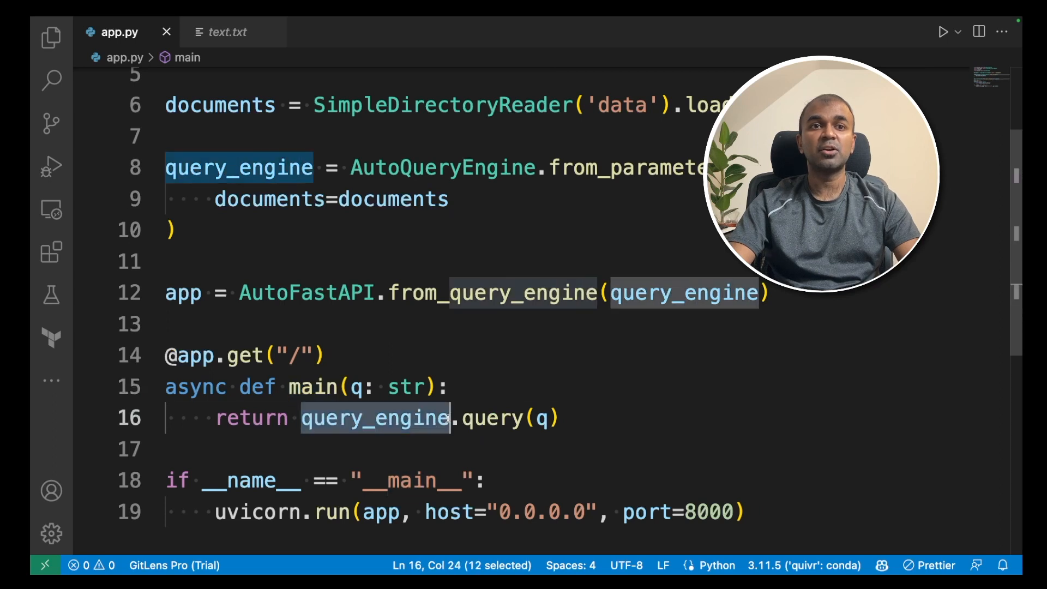
{"action": "left_click_drag", "start_coordinate": [450, 417], "coordinate": [560, 418]}
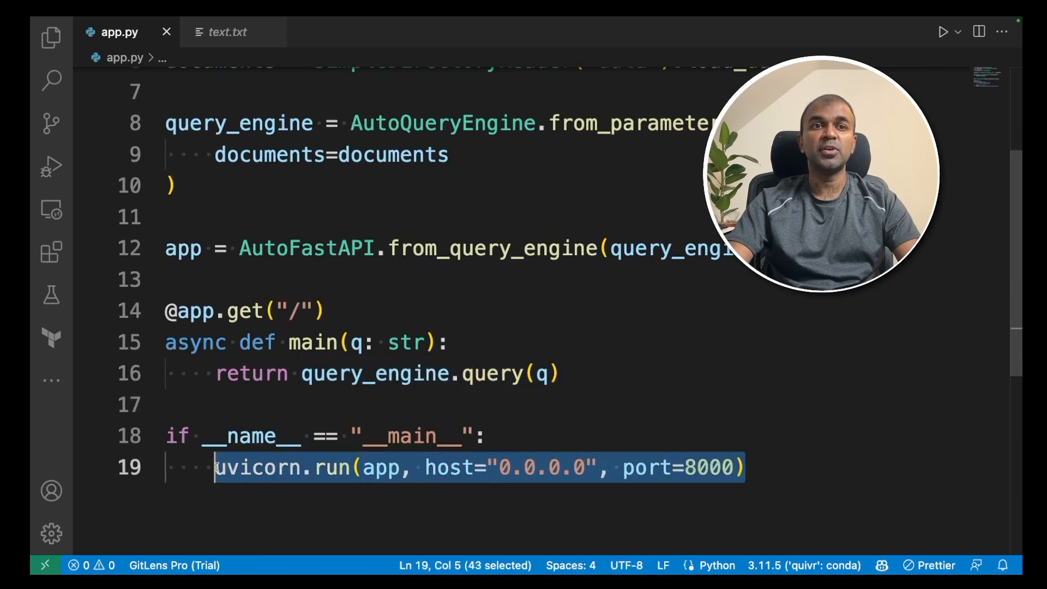
{"action": "mouse_move", "coordinate": [479, 488]}
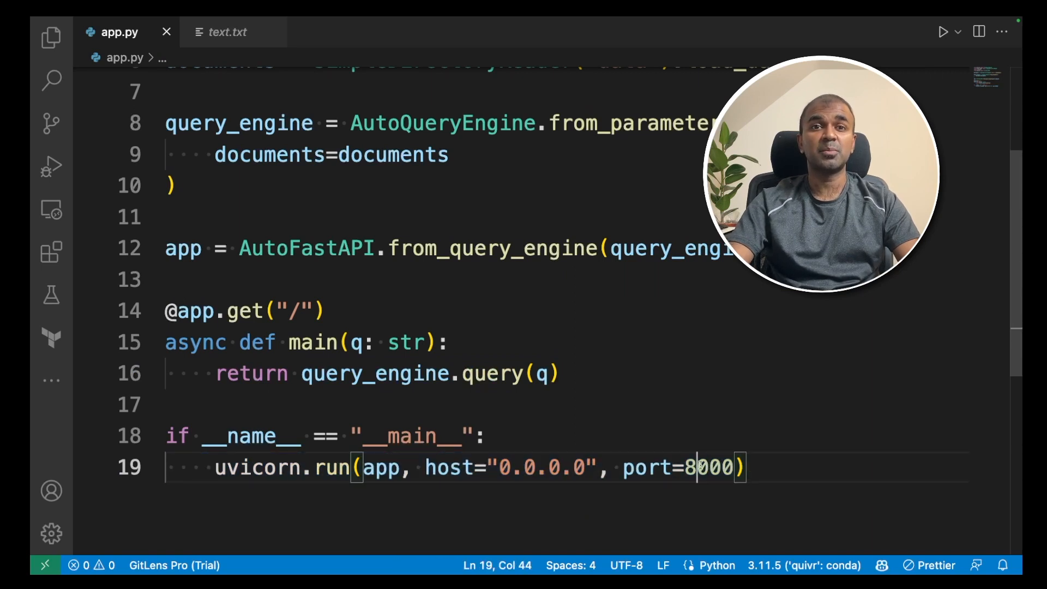
{"action": "double_click", "coordinate": [707, 468]}
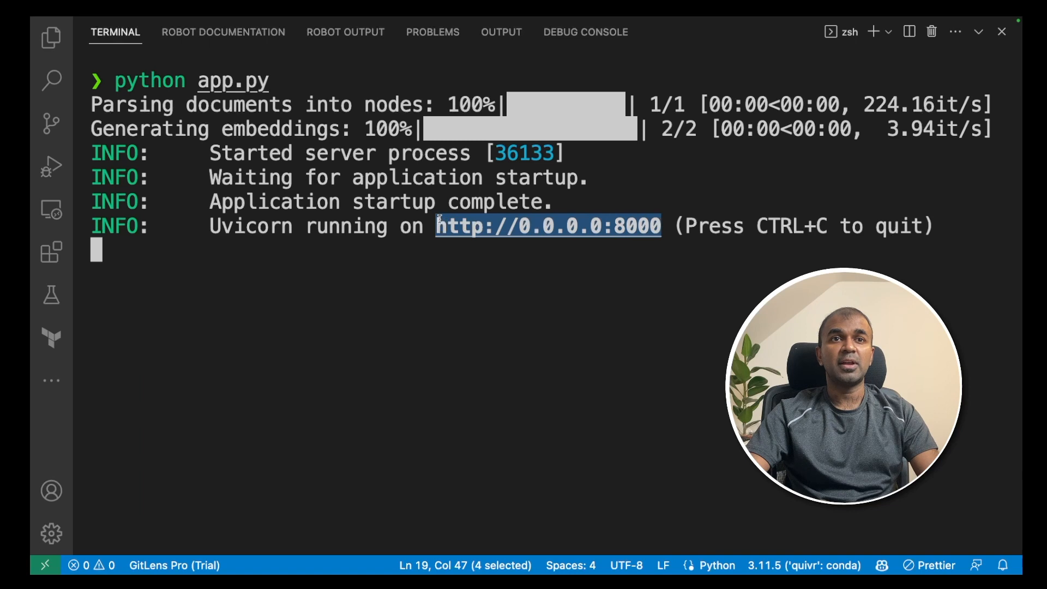
{"action": "mouse_move", "coordinate": [466, 282]}
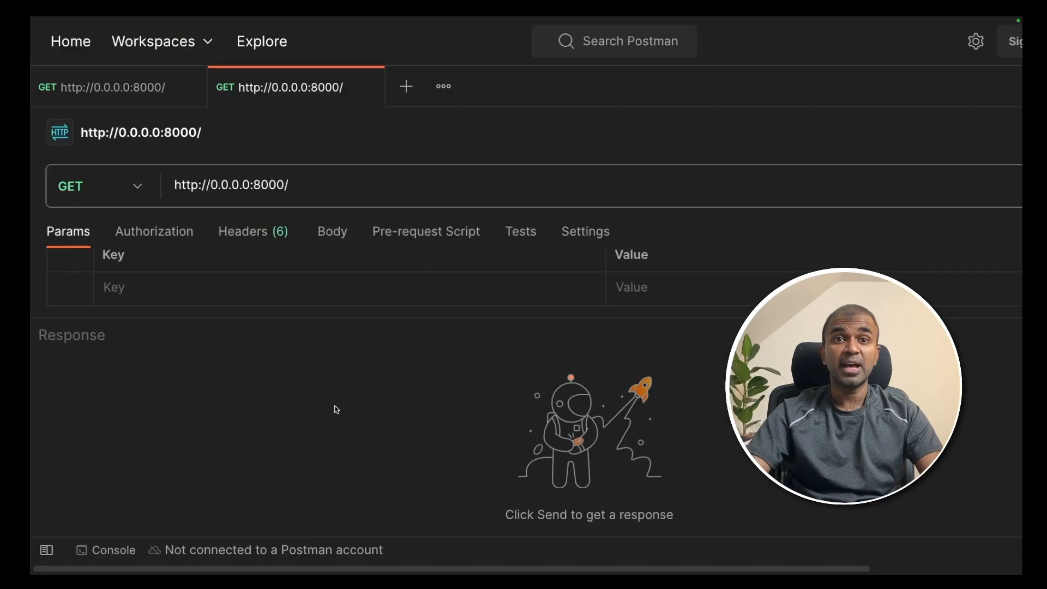
{"action": "mouse_move", "coordinate": [330, 165]}
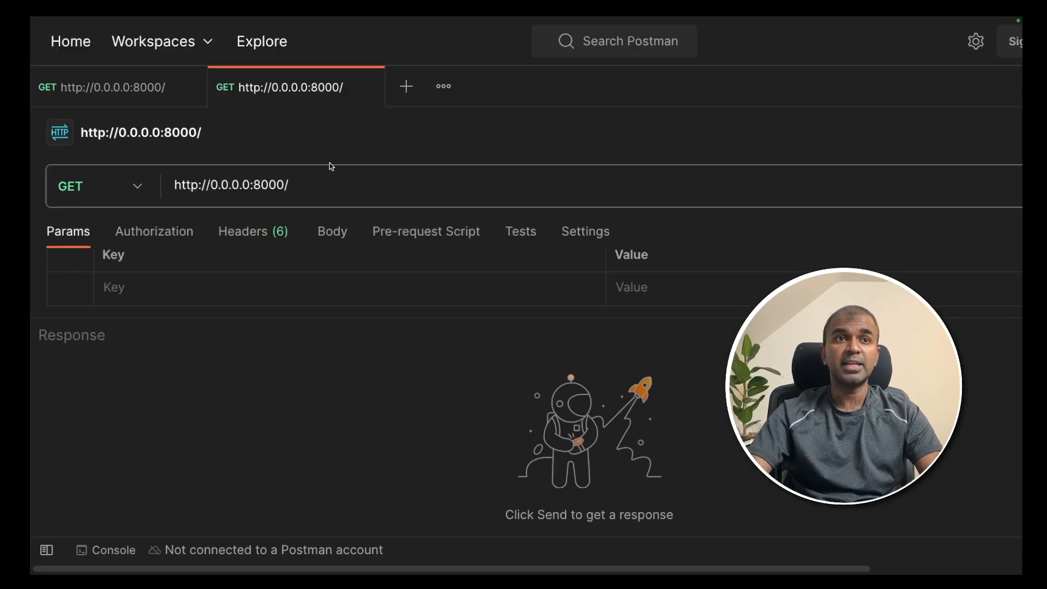
- Add the query parameter q = 'What is AutoLLM' and send the GET request
{"action": "left_click", "coordinate": [230, 185]}
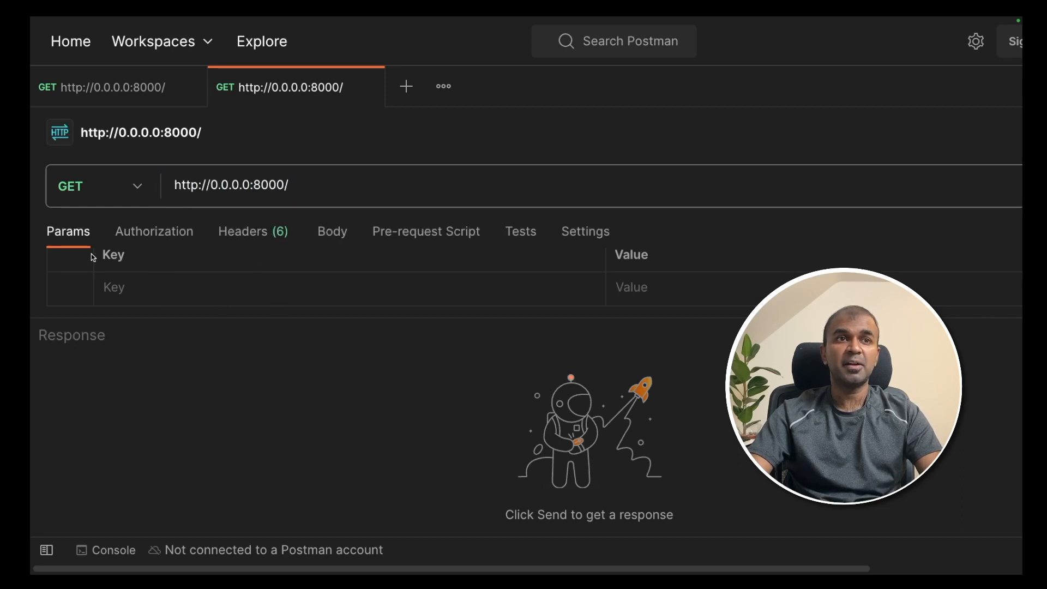
{"action": "left_click", "coordinate": [210, 289]}
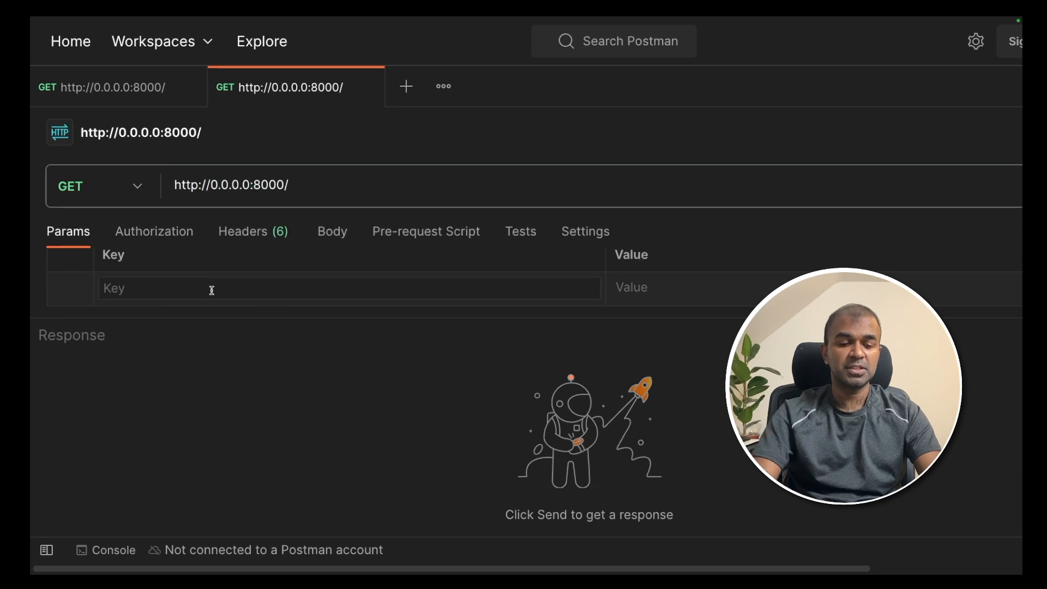
{"action": "type", "text": "q"}
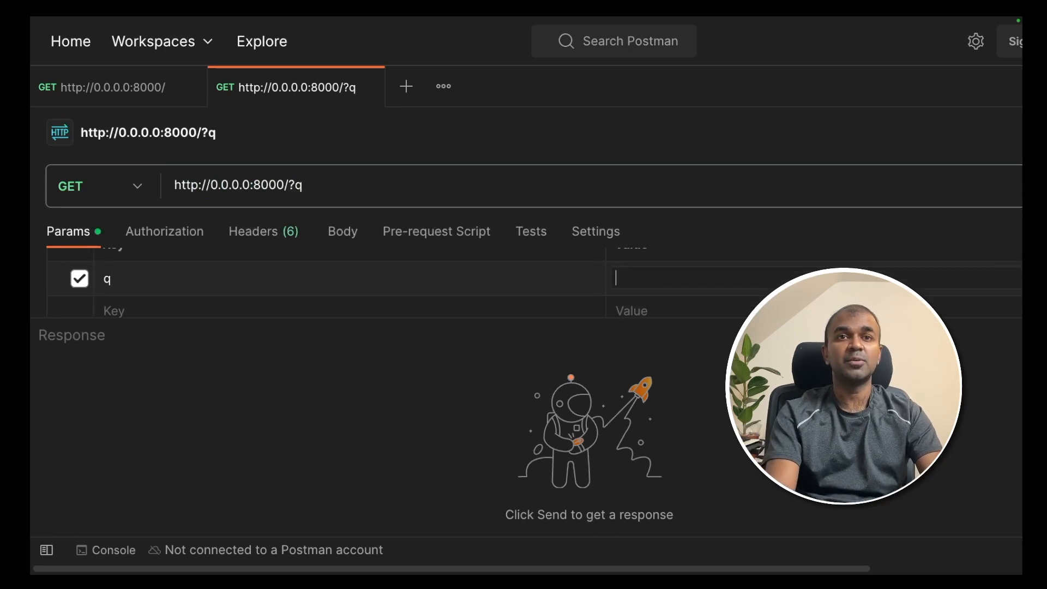
{"action": "type", "text": "What is Auto"}
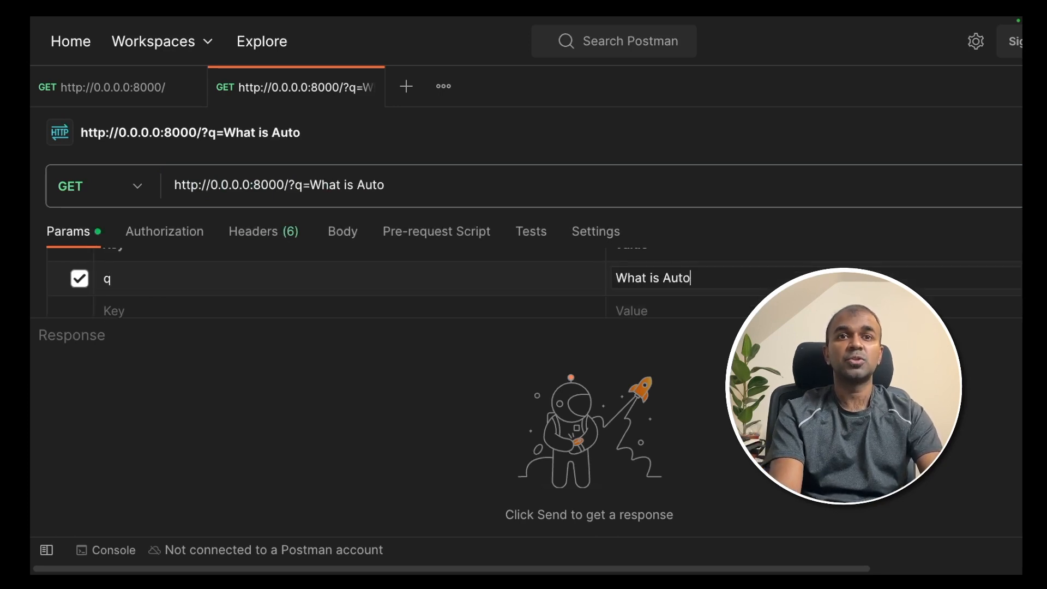
{"action": "type", "text": "LLM"}
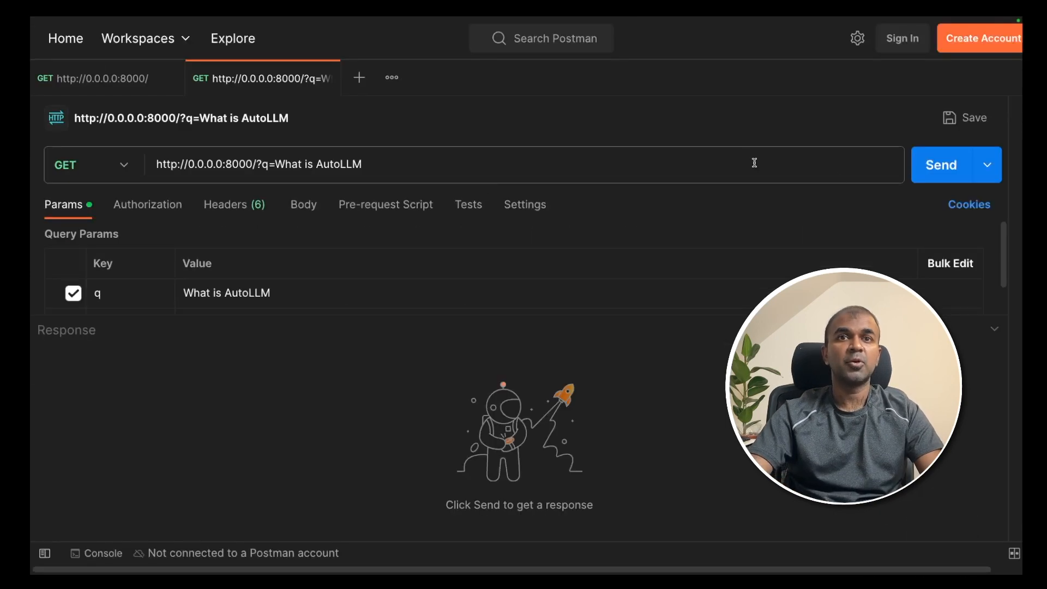
{"action": "left_click", "coordinate": [941, 165]}
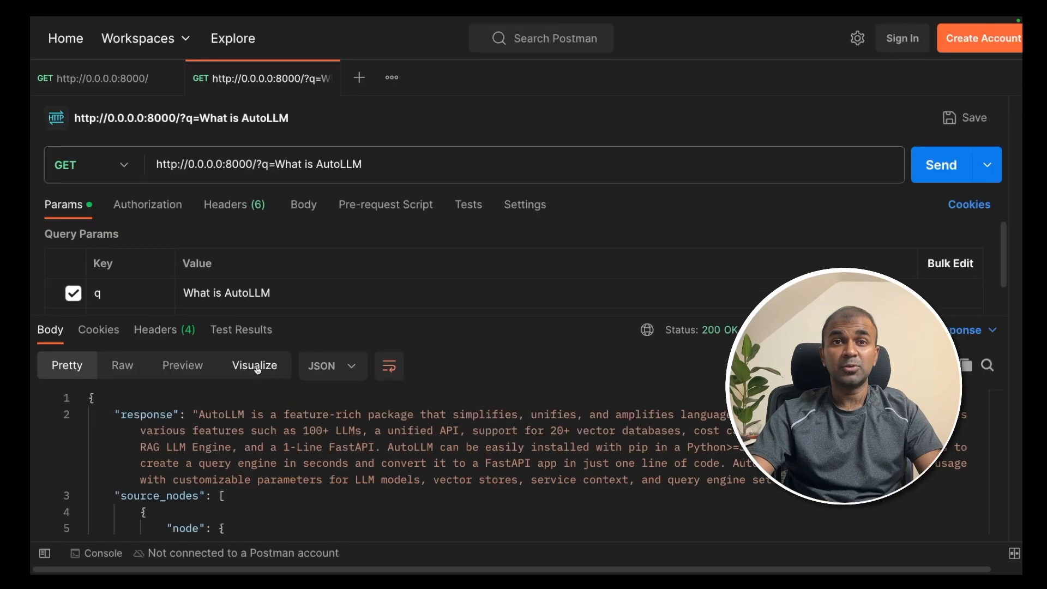